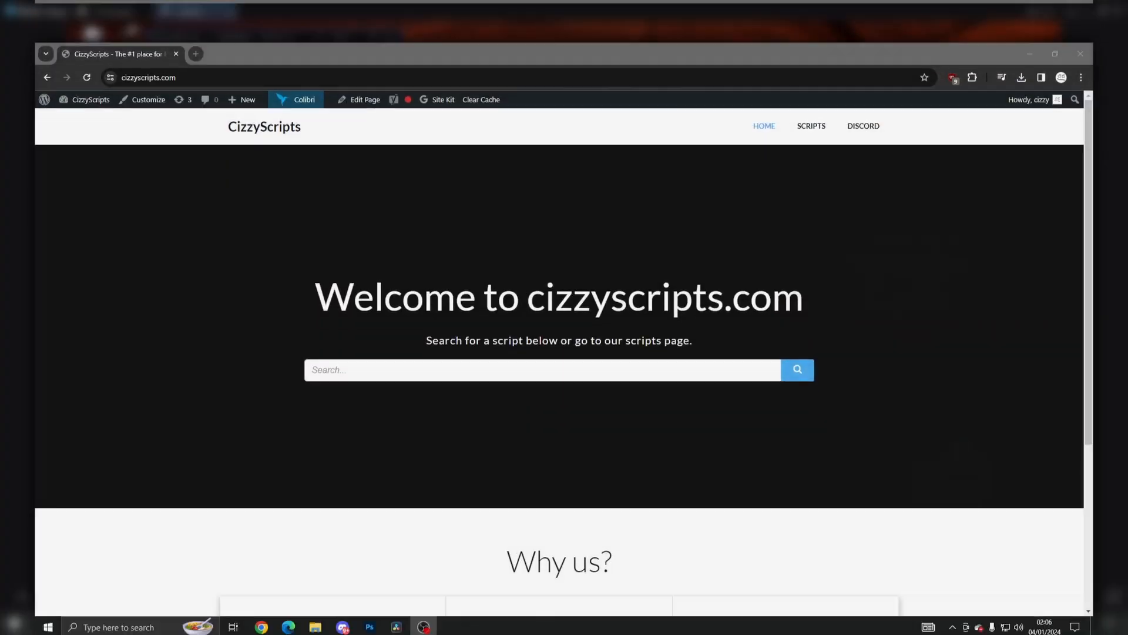
# Step: Load the Pull a Sword script post from the cizzyscripts.com homepage and read down it
pyautogui.click(811, 126)
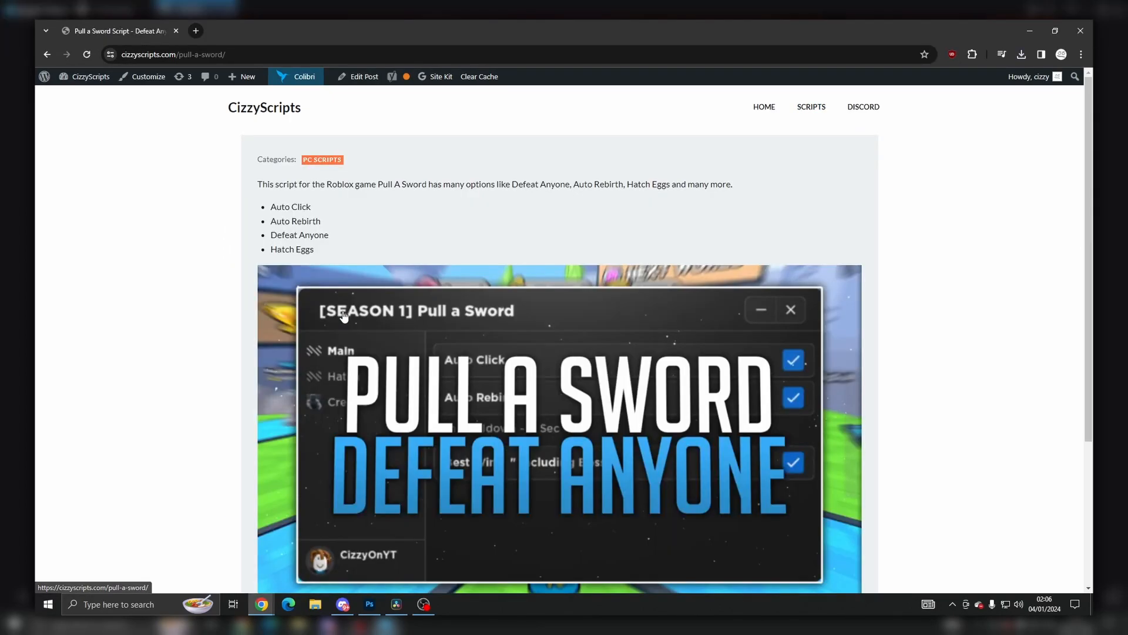
pyautogui.scroll(-3)
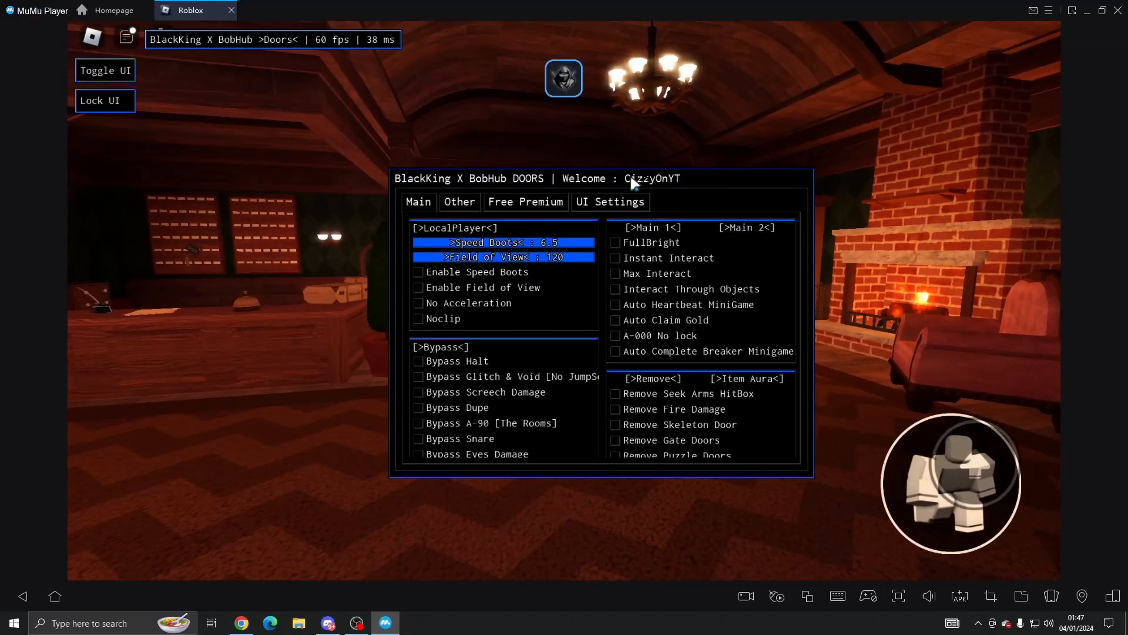
pyautogui.moveTo(252, 136)
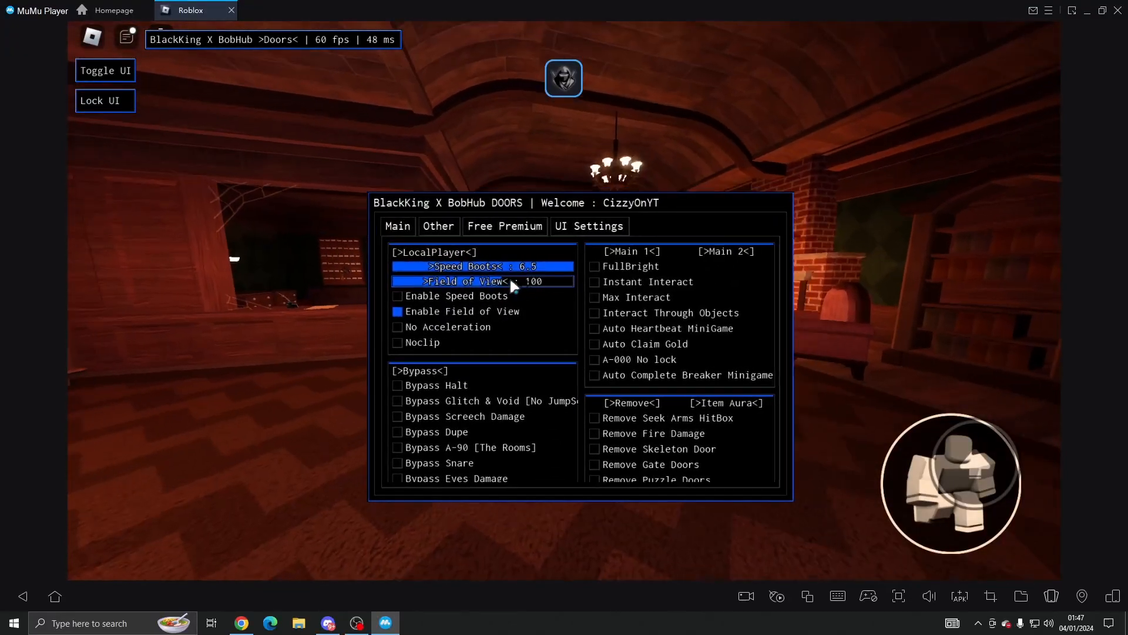
# Step: Set Field of View to 98, switch it on, and lower Speed Boots to 1.2
pyautogui.moveTo(511, 281); pyautogui.dragTo(447, 284)
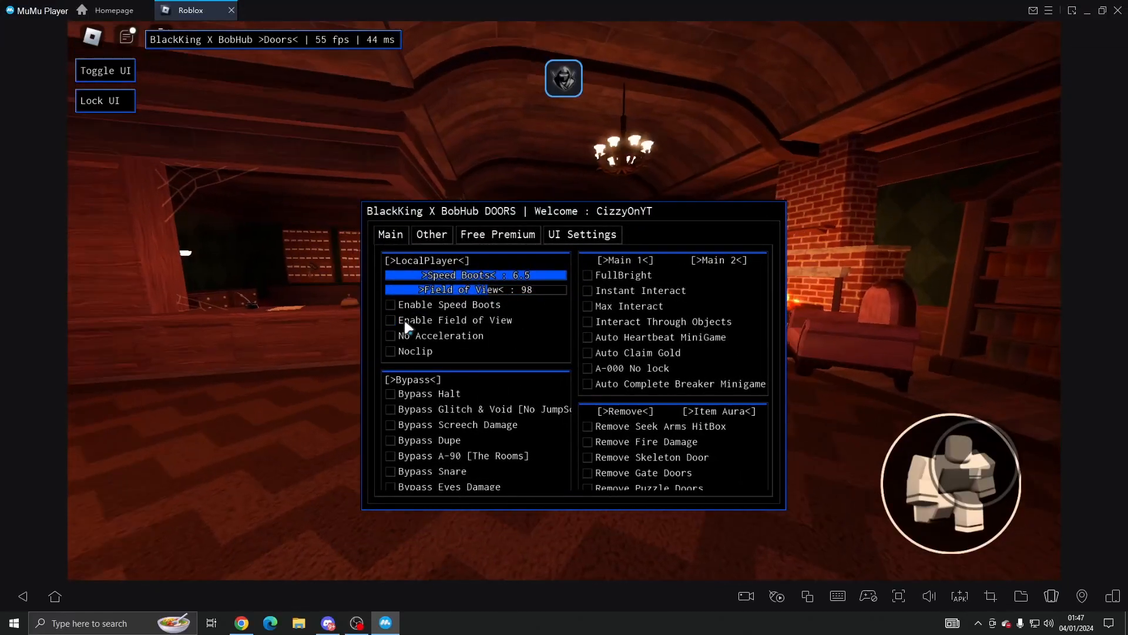
pyautogui.click(390, 320)
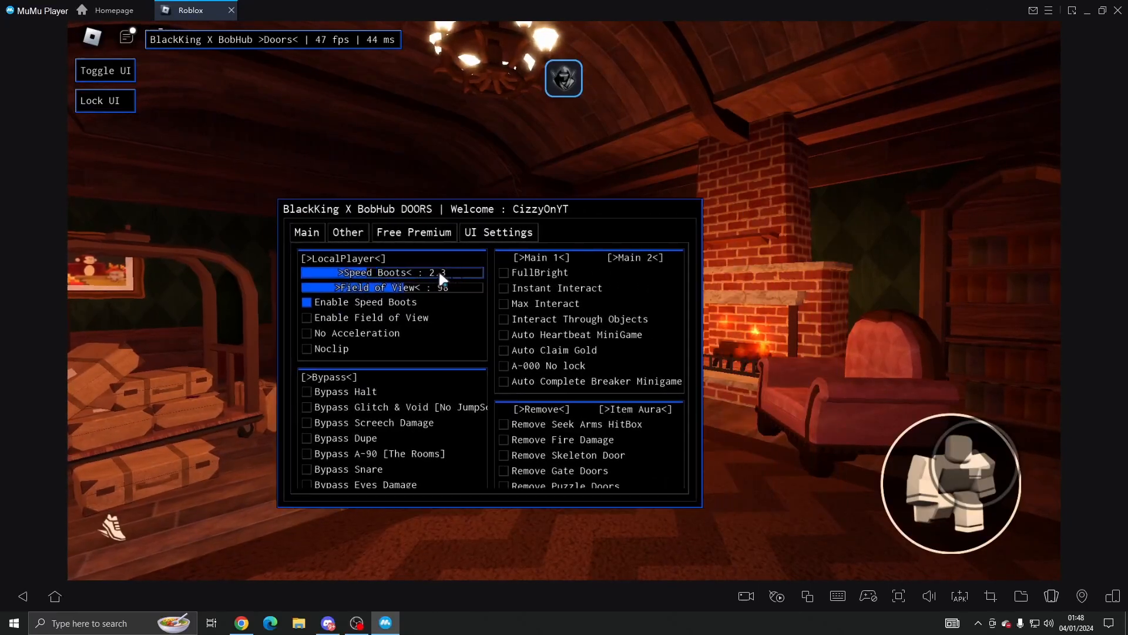
pyautogui.click(105, 71)
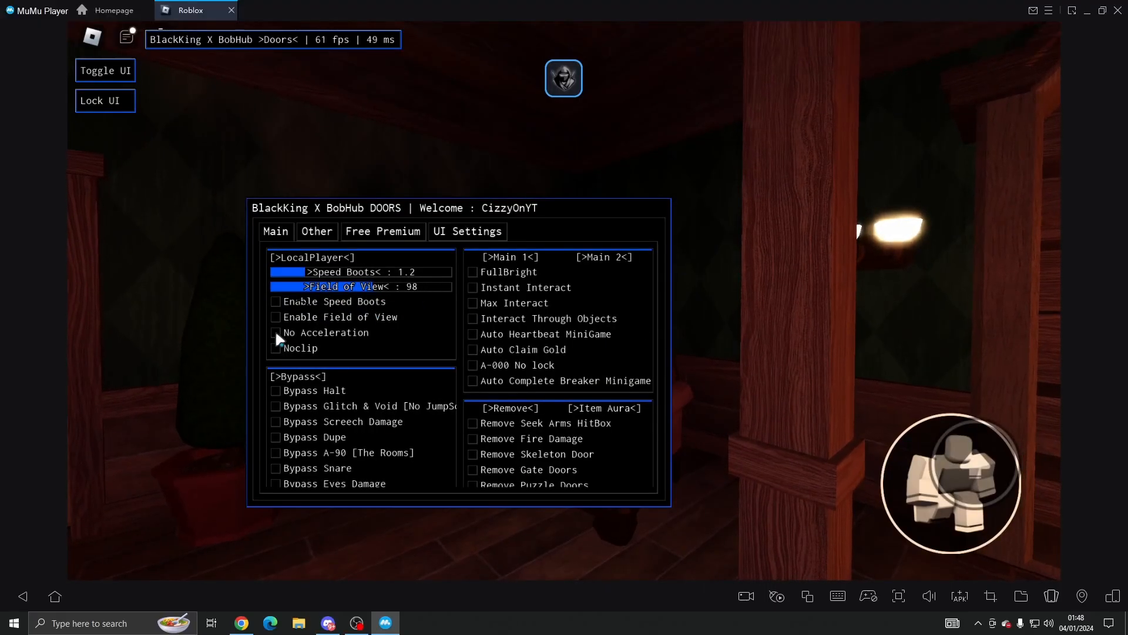
# Step: Toggle No Acceleration in the Bypass list and reveal the Esp section
pyautogui.click(275, 348)
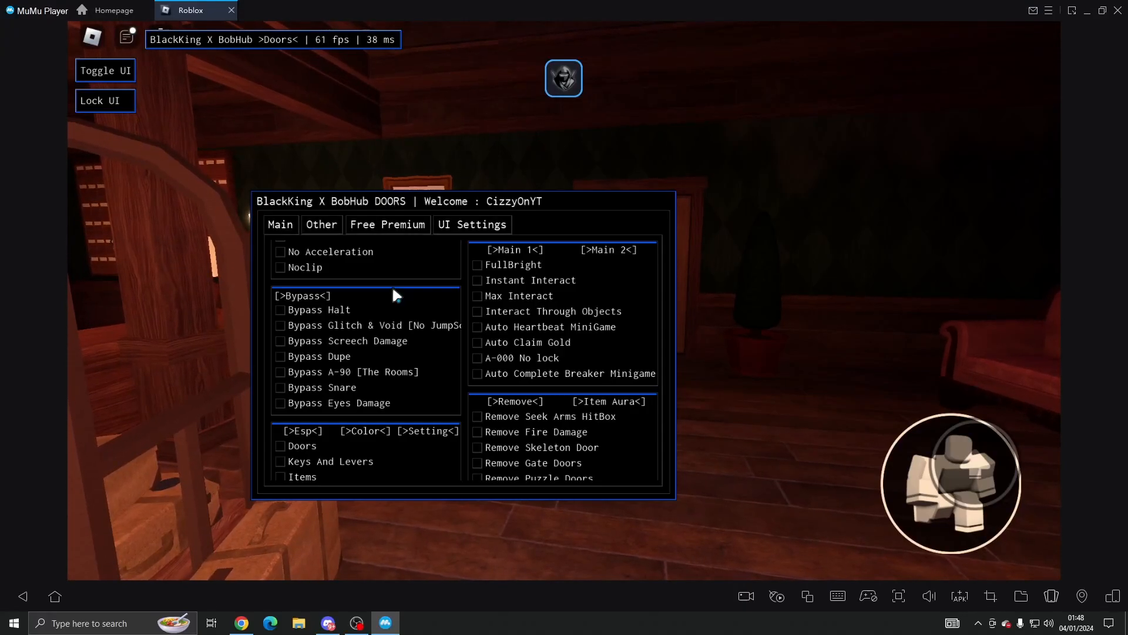
pyautogui.moveTo(451, 426)
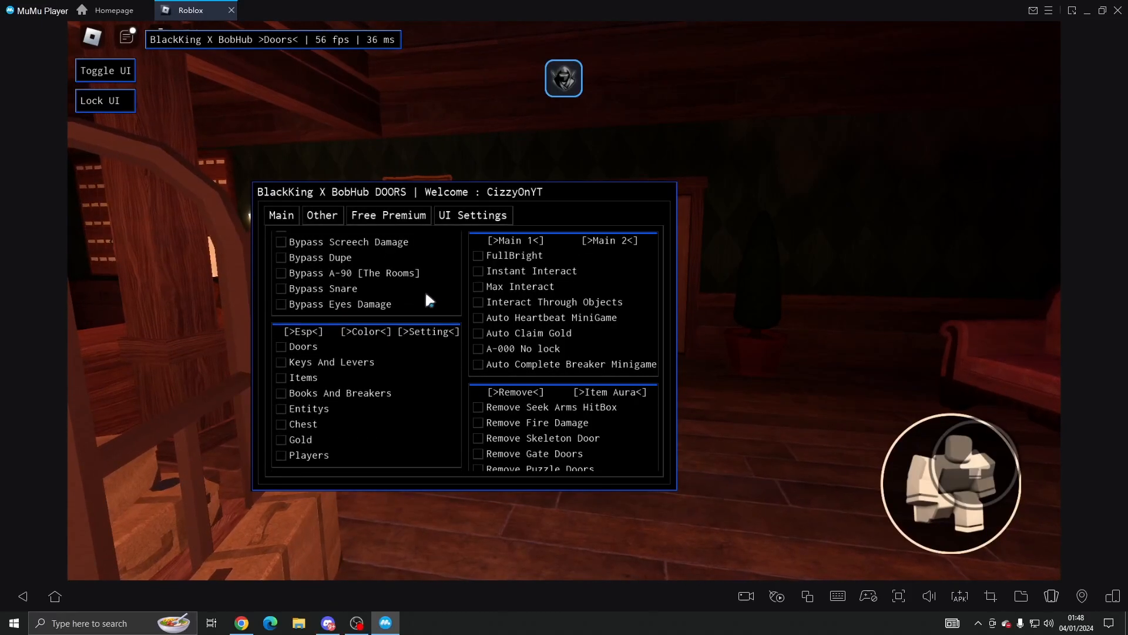
# Step: Enable Doors, Keys And Levers, Items and Gold ESP, then unlock the purple door with the key
pyautogui.click(367, 332)
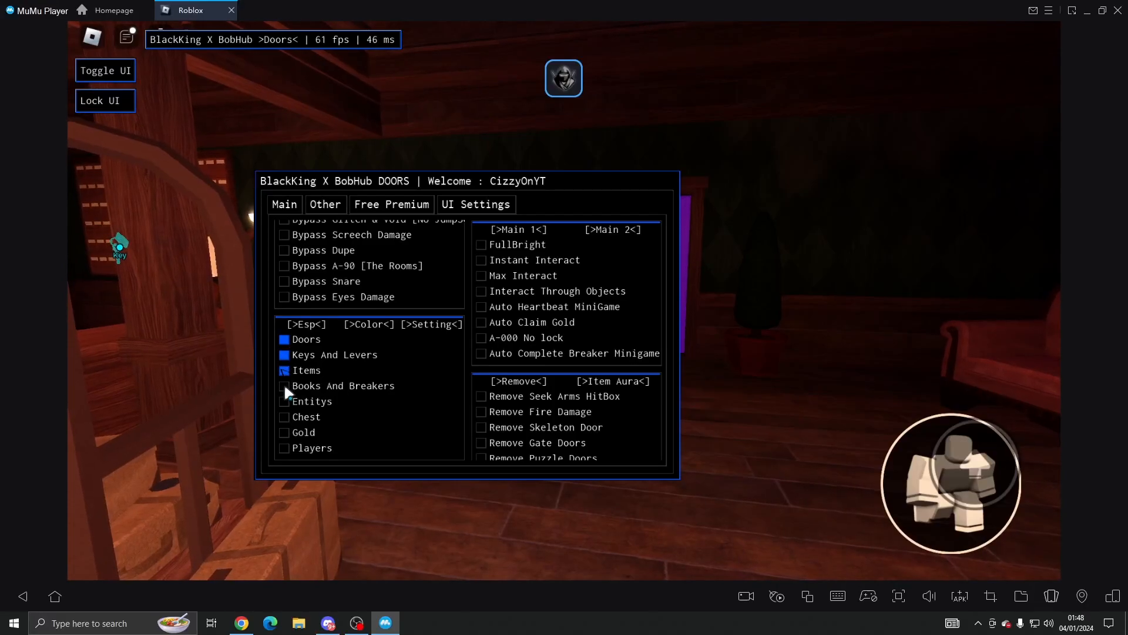
pyautogui.click(283, 432)
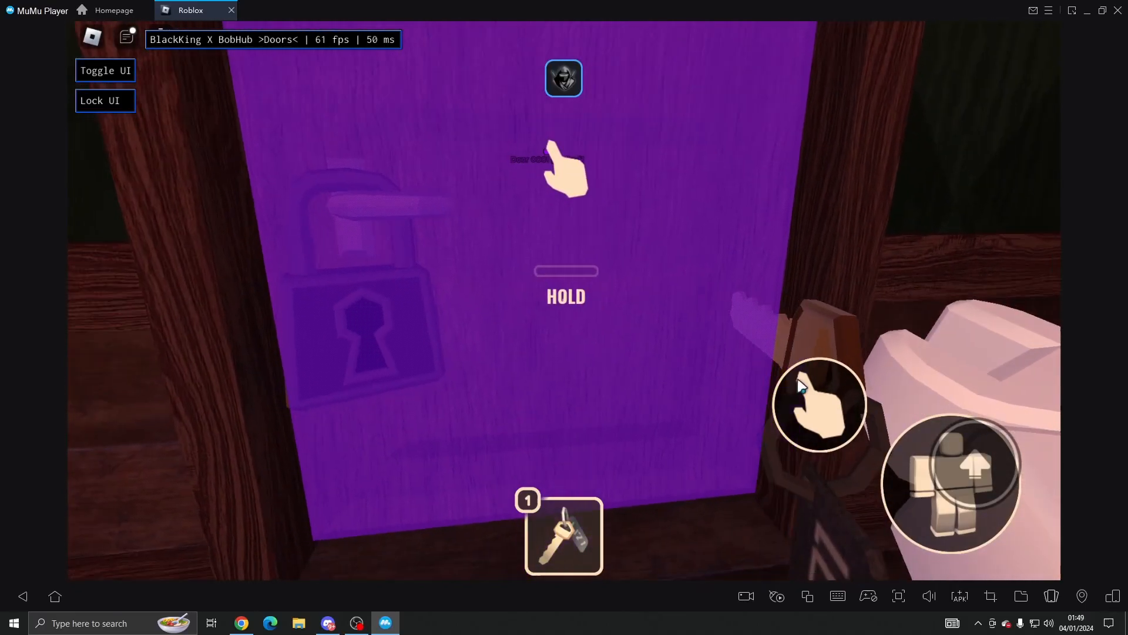
pyautogui.click(825, 405)
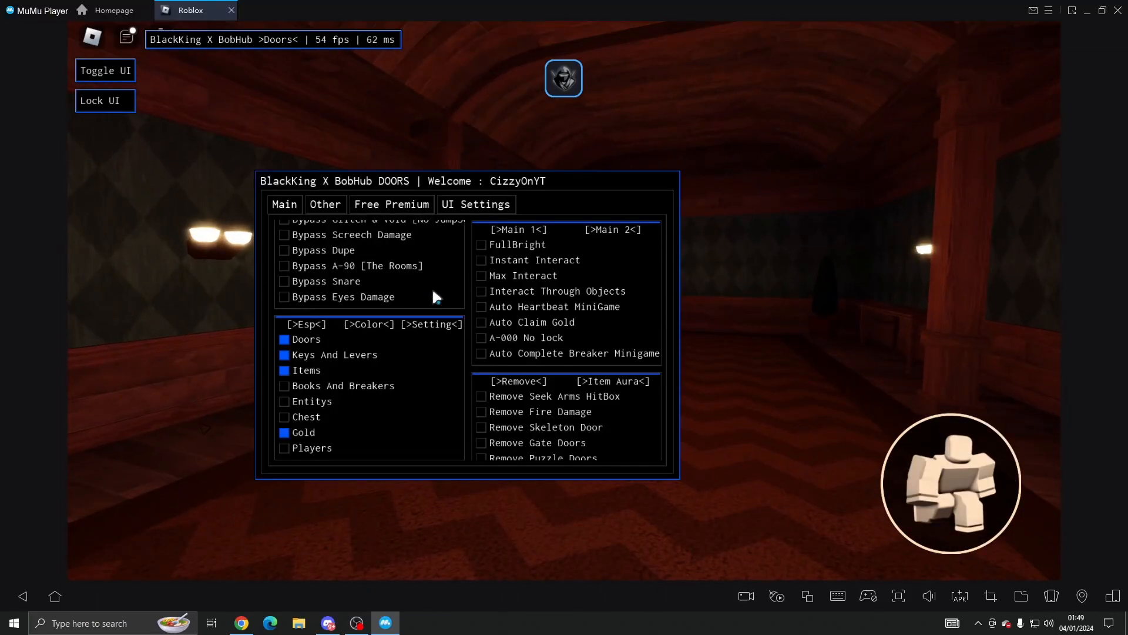
pyautogui.click(283, 432)
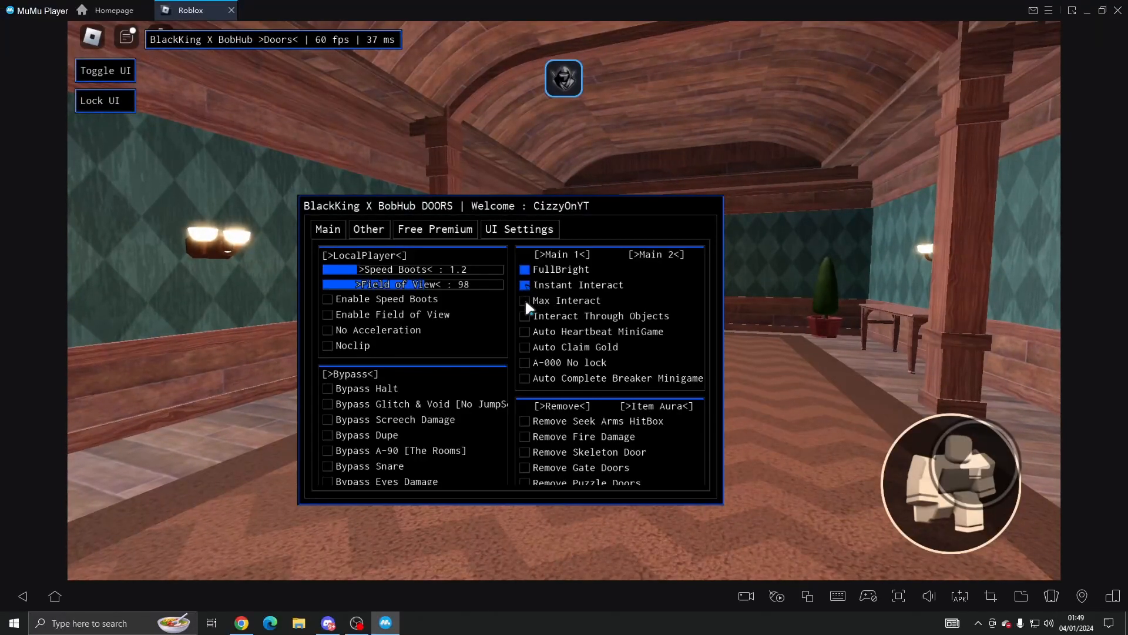
# Step: Enable Max Interact, Interact Through Objects and Auto Claim Gold in Main 1
pyautogui.click(524, 301)
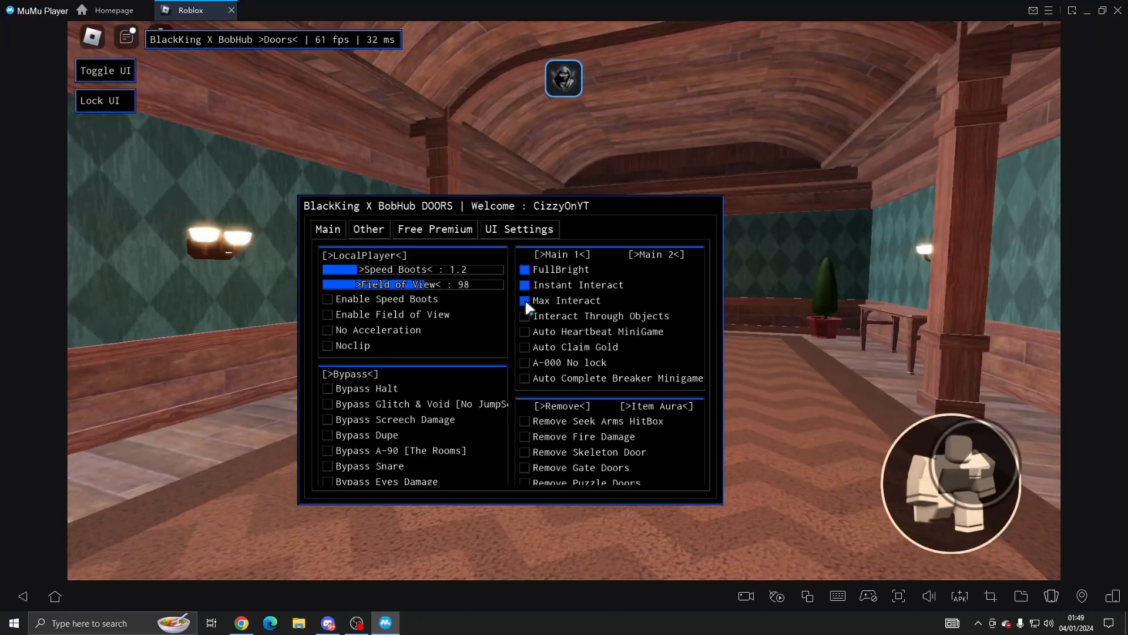
pyautogui.click(524, 300)
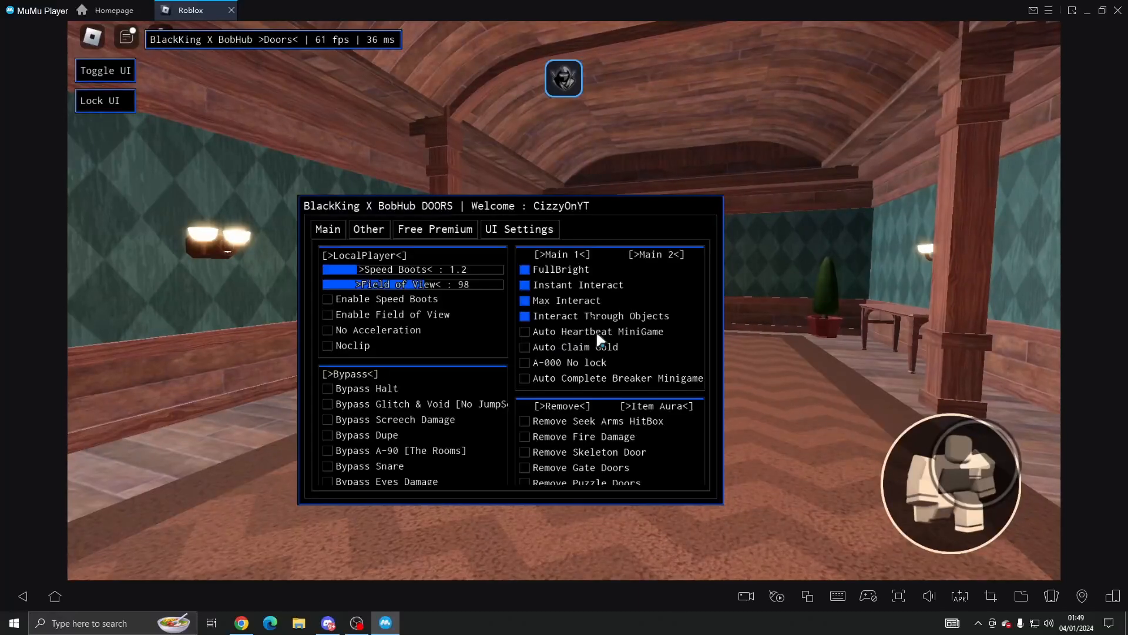
pyautogui.click(524, 347)
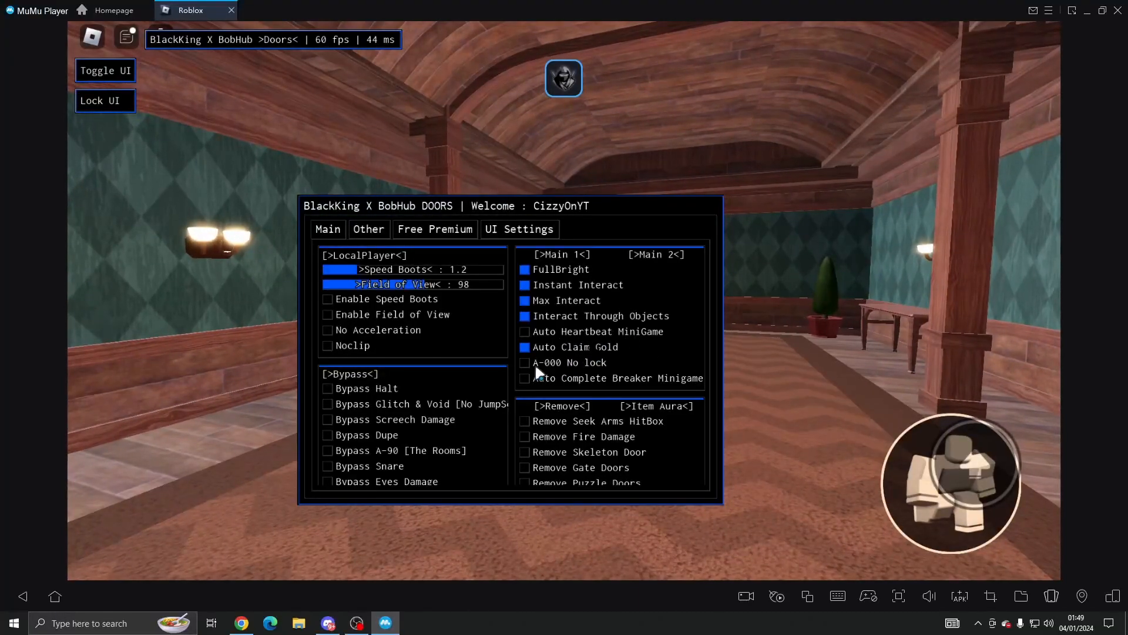
pyautogui.moveTo(676, 390)
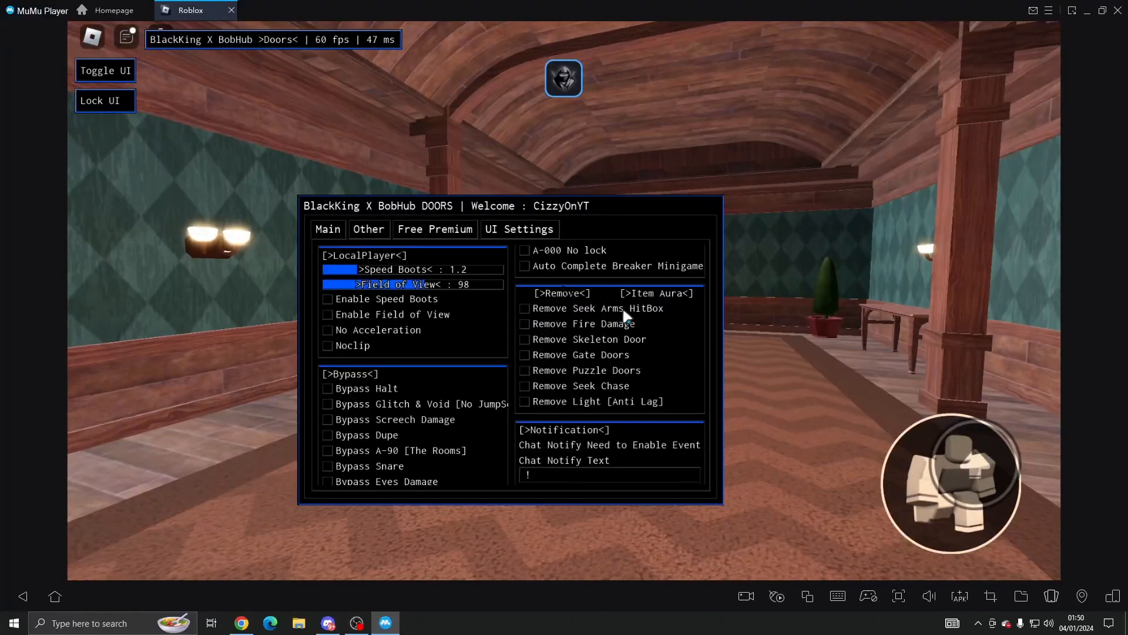
pyautogui.moveTo(647, 349)
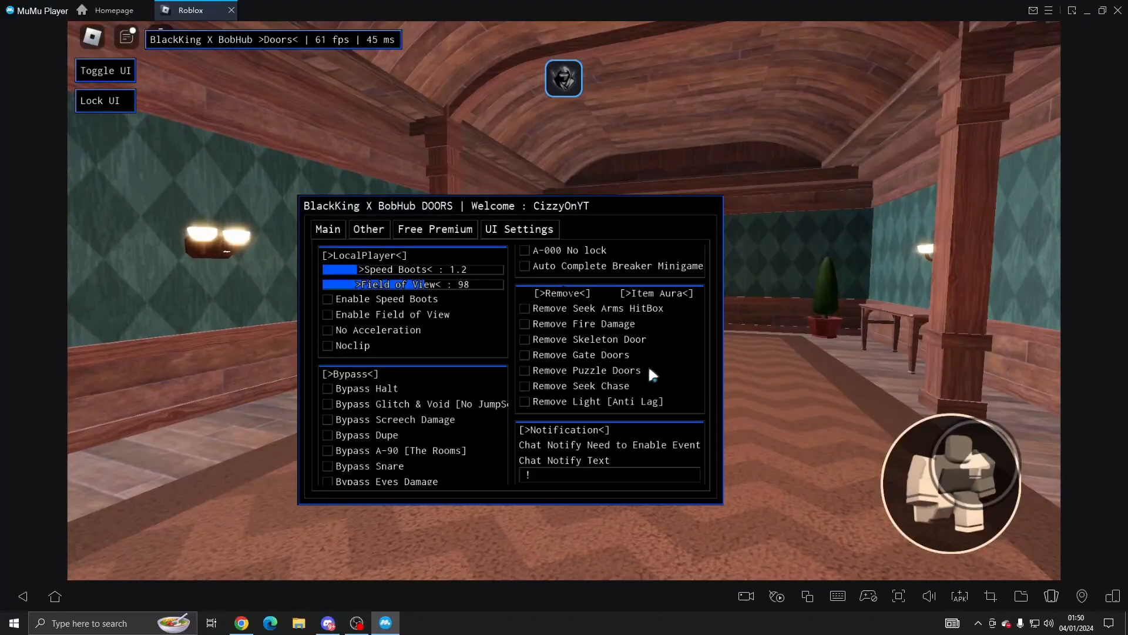
pyautogui.moveTo(616, 409)
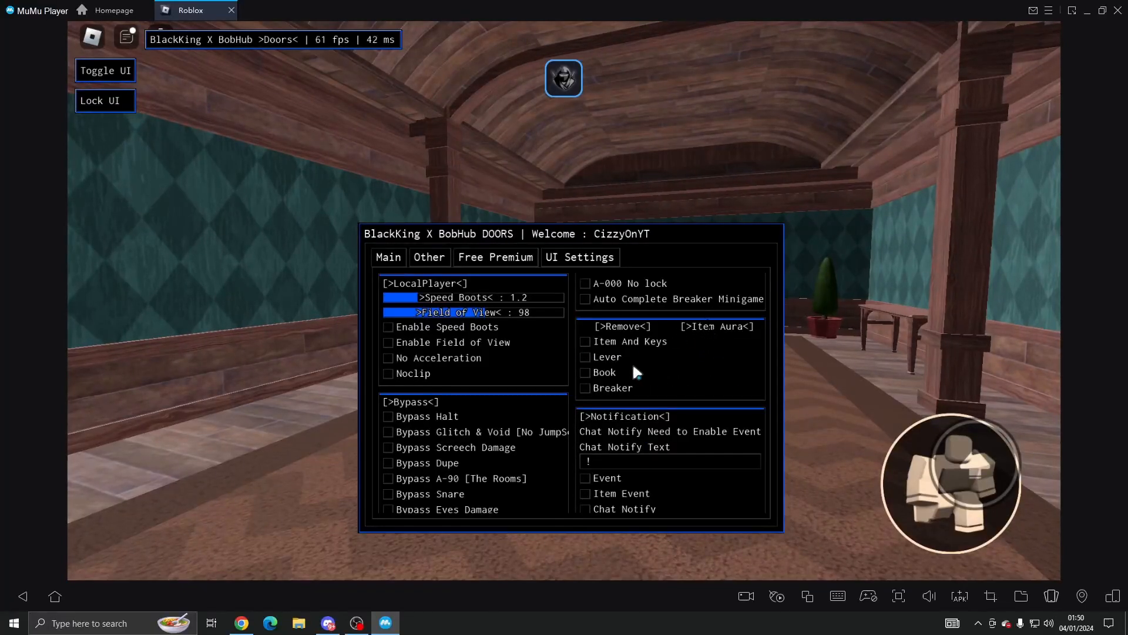
pyautogui.moveTo(625, 362)
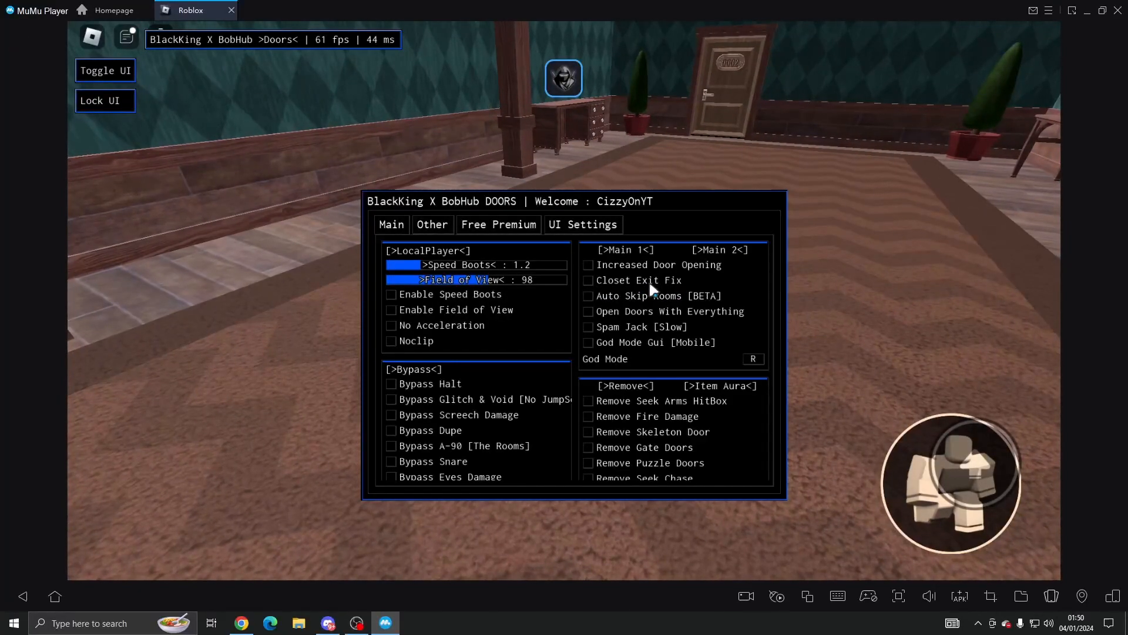
pyautogui.moveTo(629, 300)
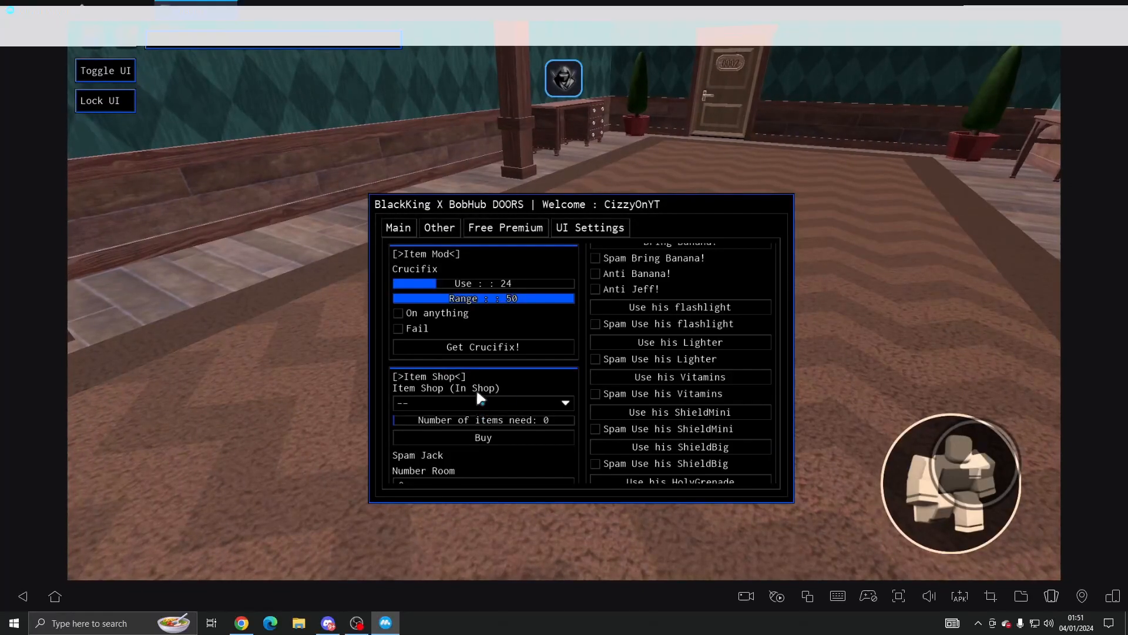
# Step: Select Lockpick from the Item Shop list under the Other features
pyautogui.click(483, 402)
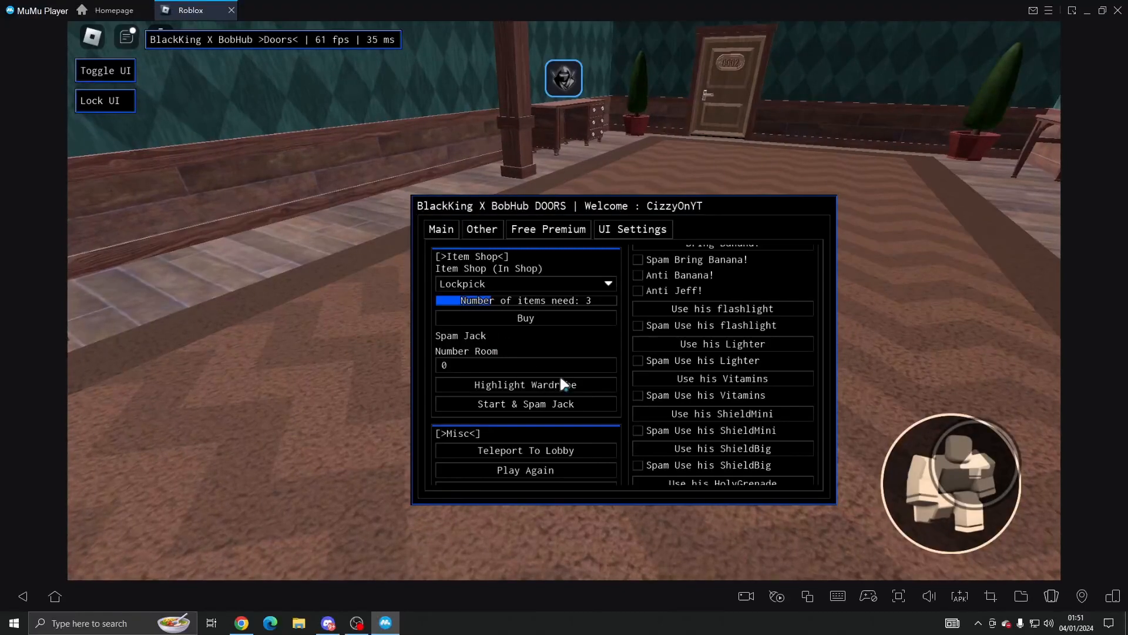
pyautogui.moveTo(529, 409)
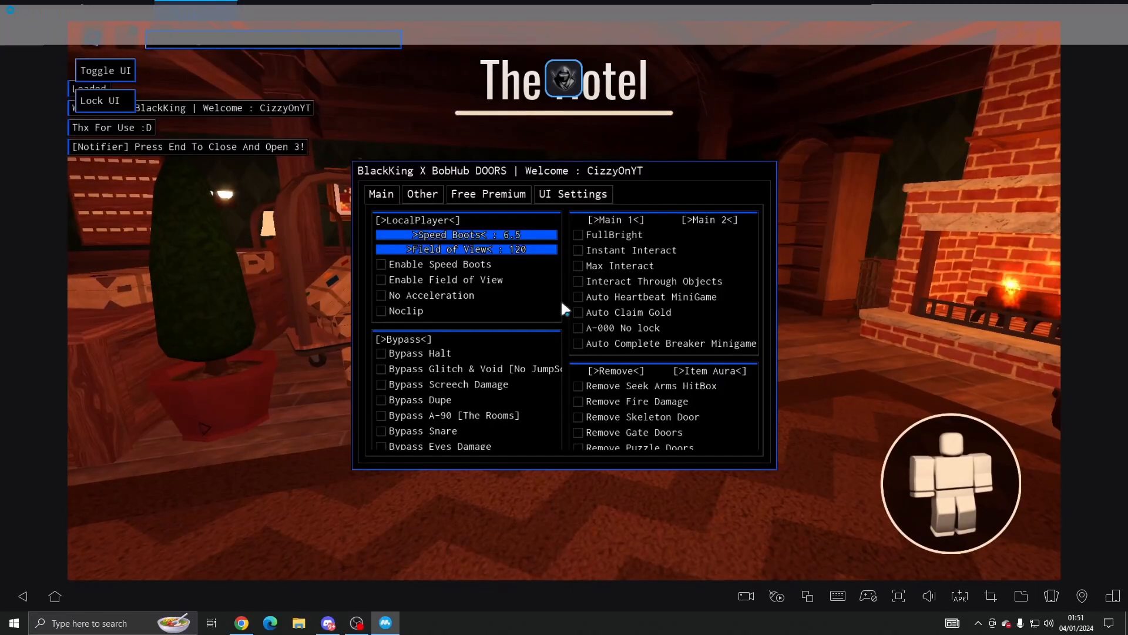
# Step: Switch the reloaded script menu to its UI Settings section in the new hotel run
pyautogui.click(421, 194)
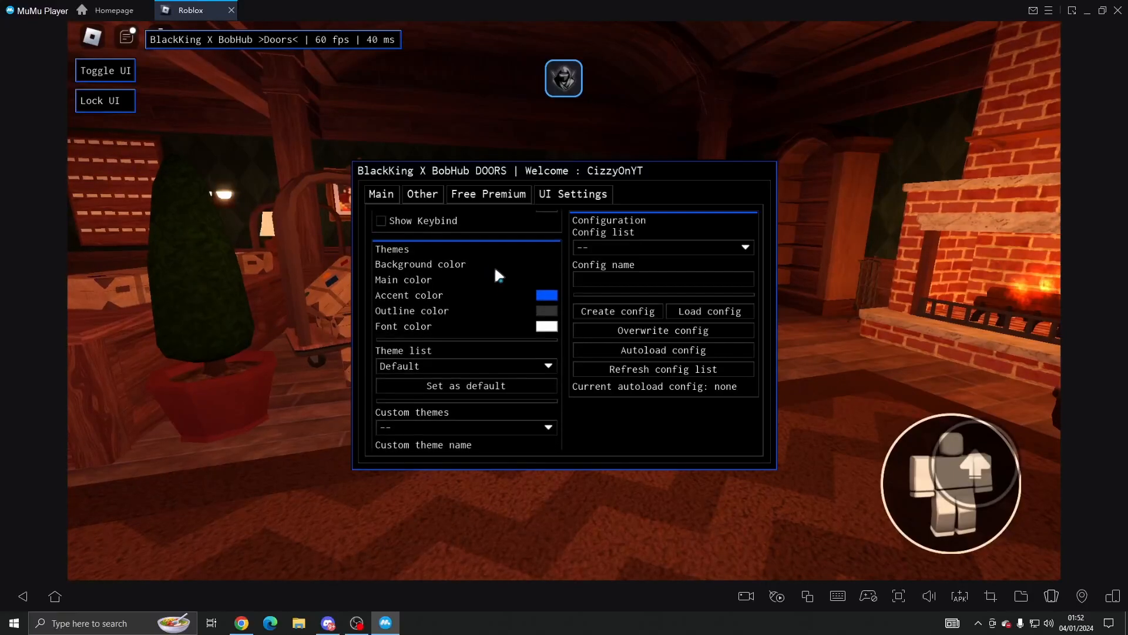
# Step: Apply the BlackKing theme and enable Show Keybind to display the GodMode keybind
pyautogui.click(466, 367)
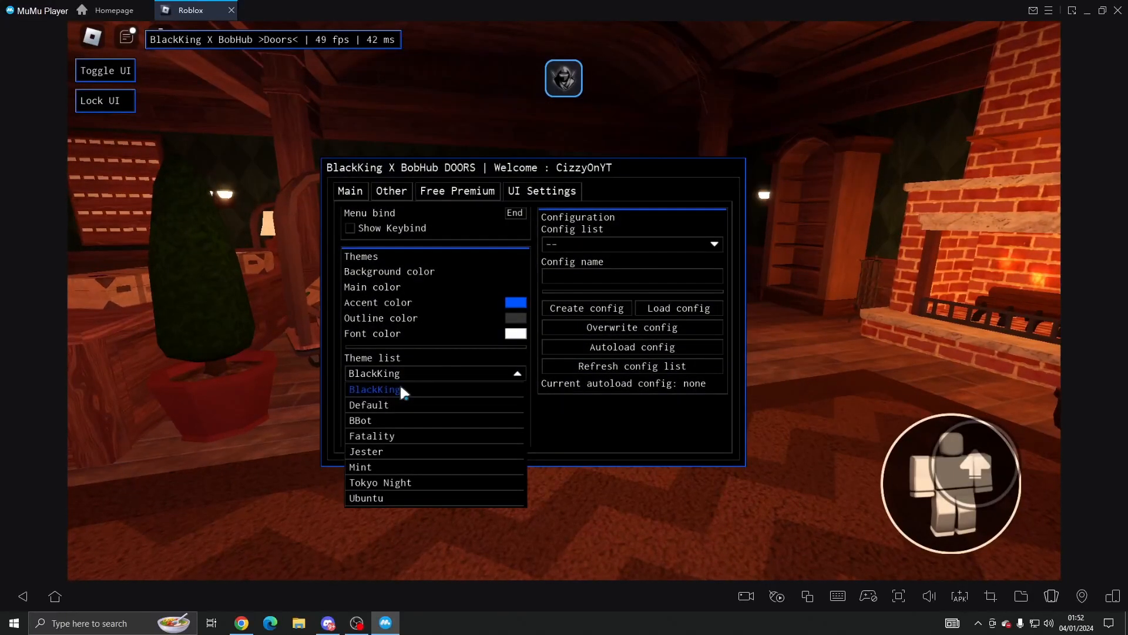
pyautogui.click(374, 389)
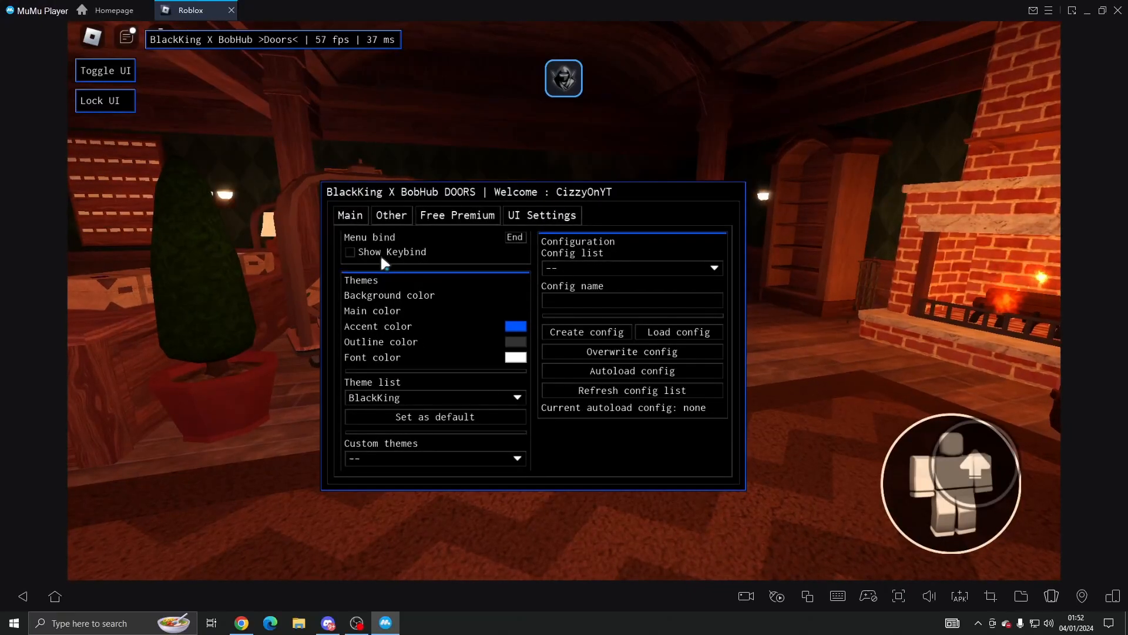
pyautogui.click(350, 251)
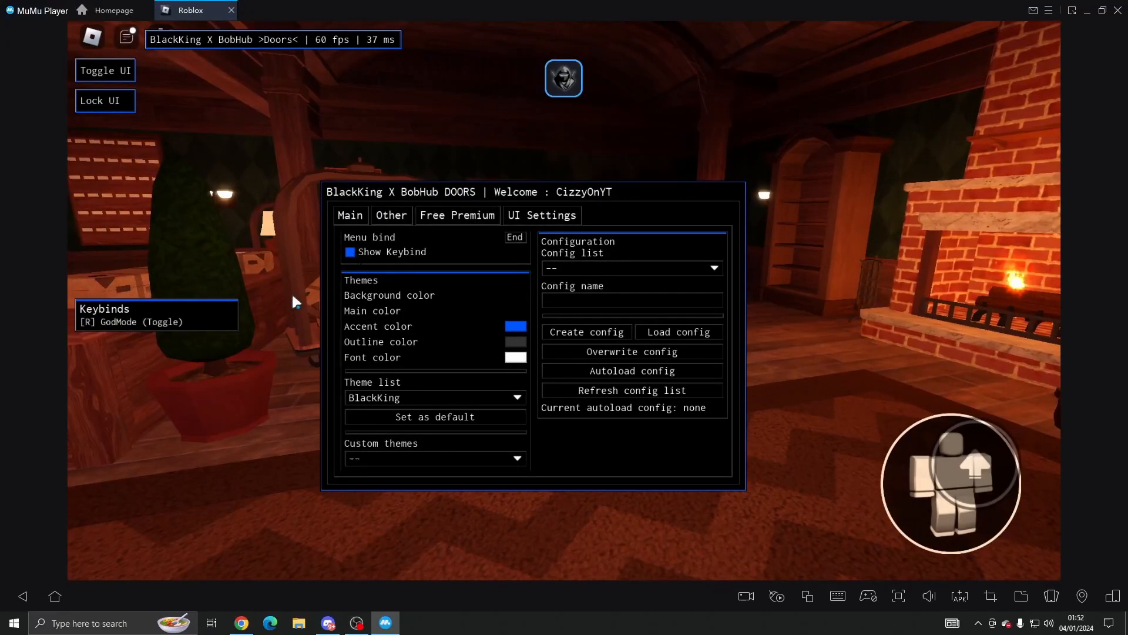